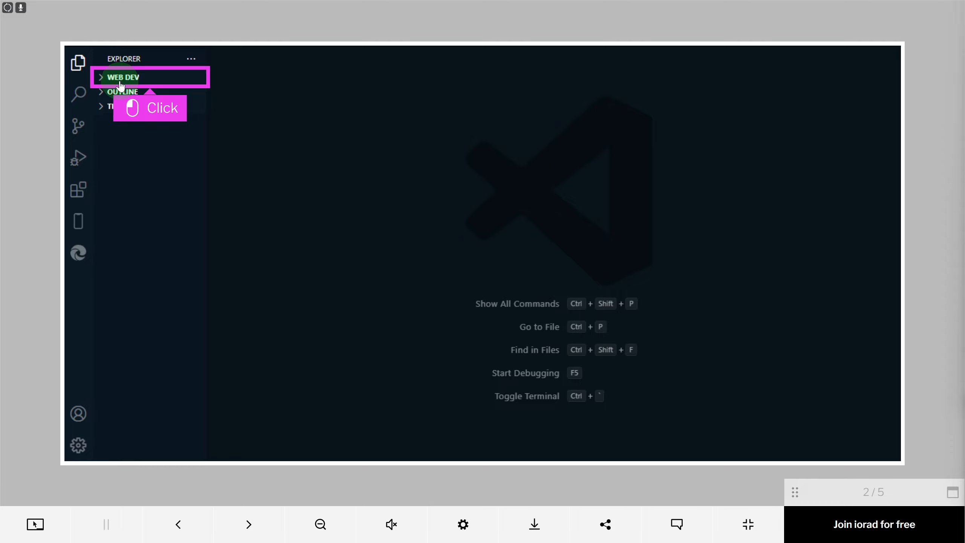
Expand the WEB DEV workspace and start a new folder inside it.
left_click(123, 77)
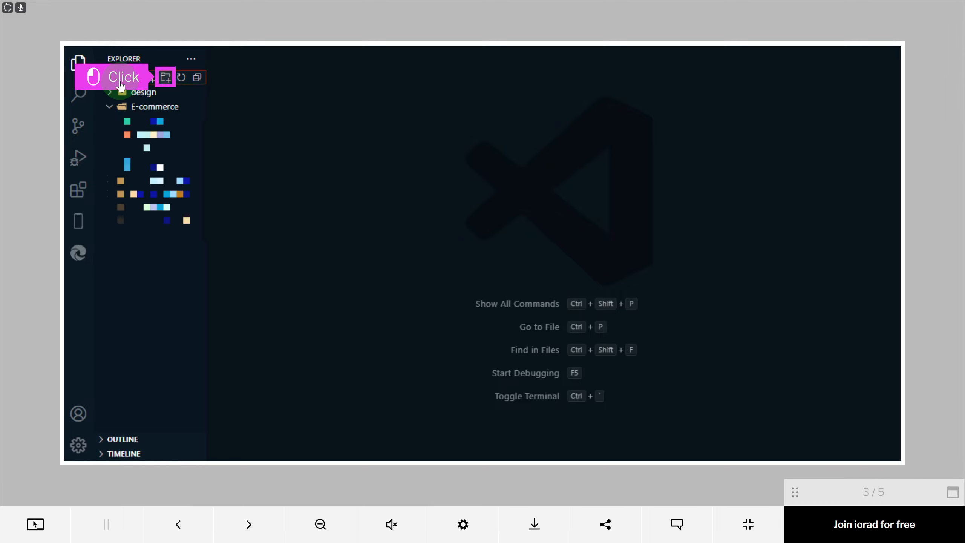
left_click(165, 77)
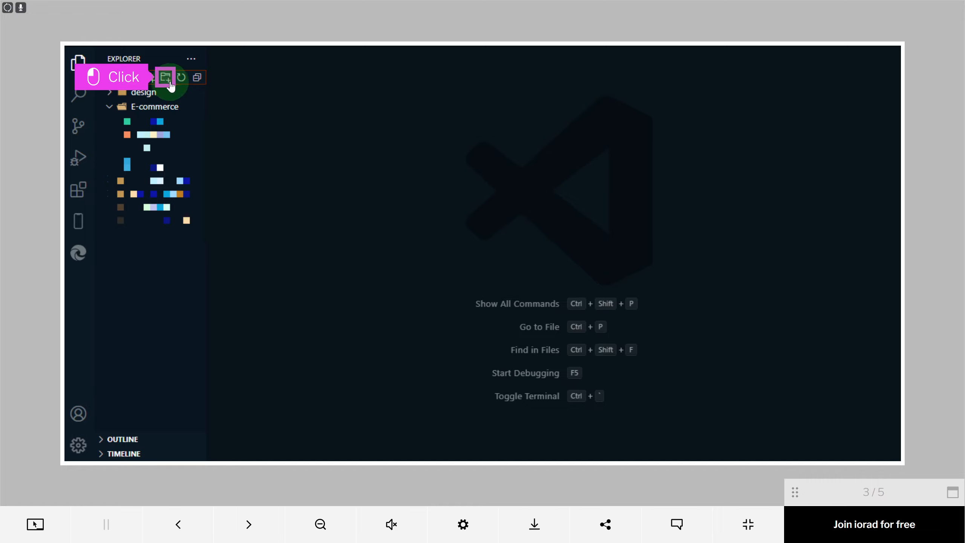
Name the new folder 'Sports s' / 'FOlde' / 'older' attempts, reaching the 5 of 5 end screen.
type("Sports s")
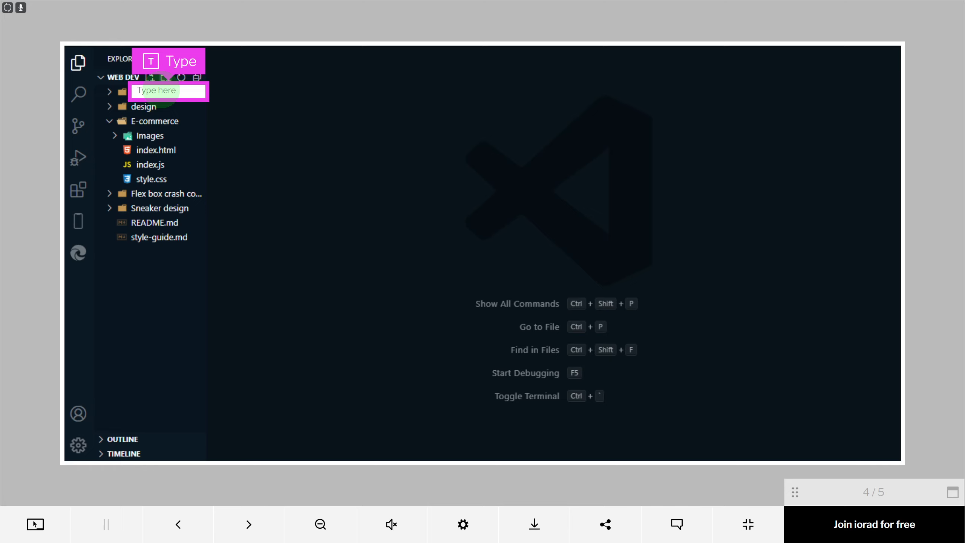
type("FOlde")
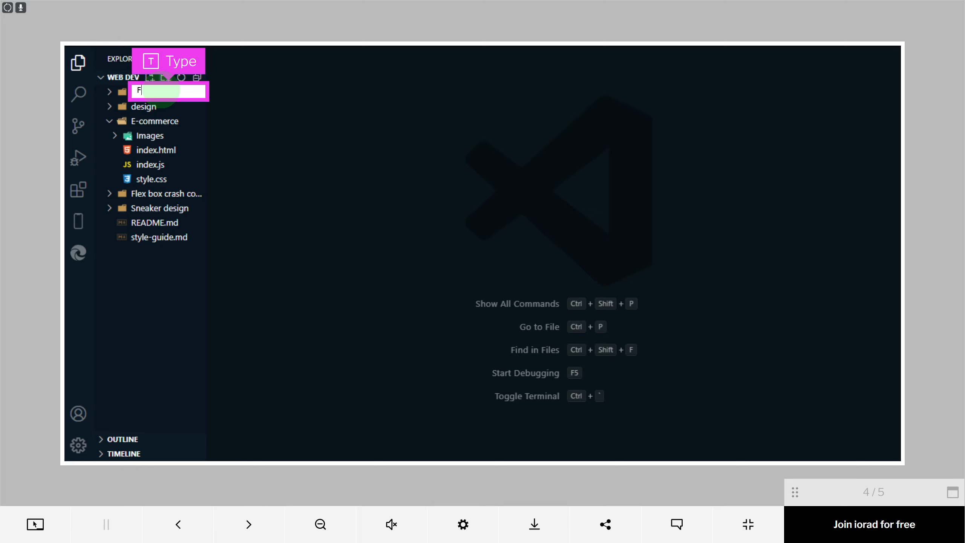
type("older")
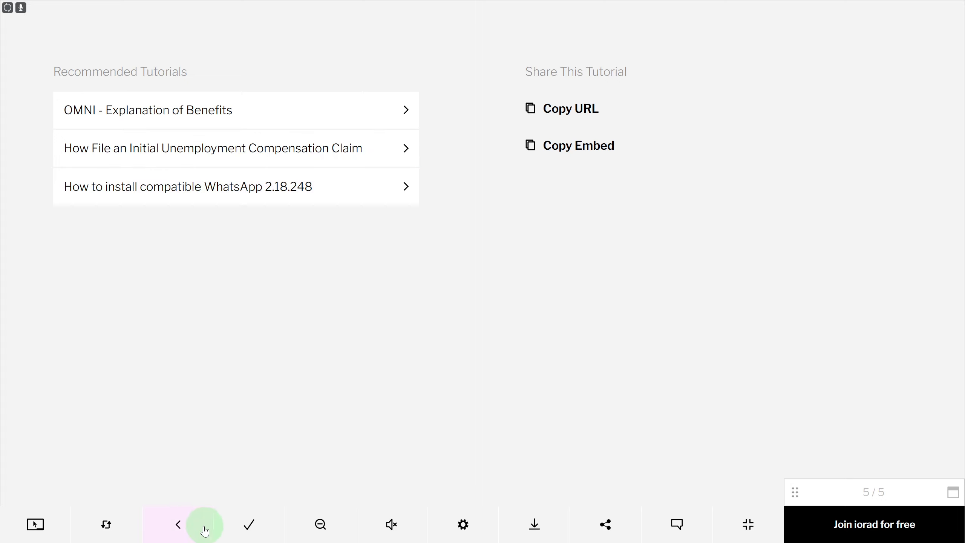
Step back to 4 of 5, forward to the final screen, then back to the empty name field.
left_click(178, 525)
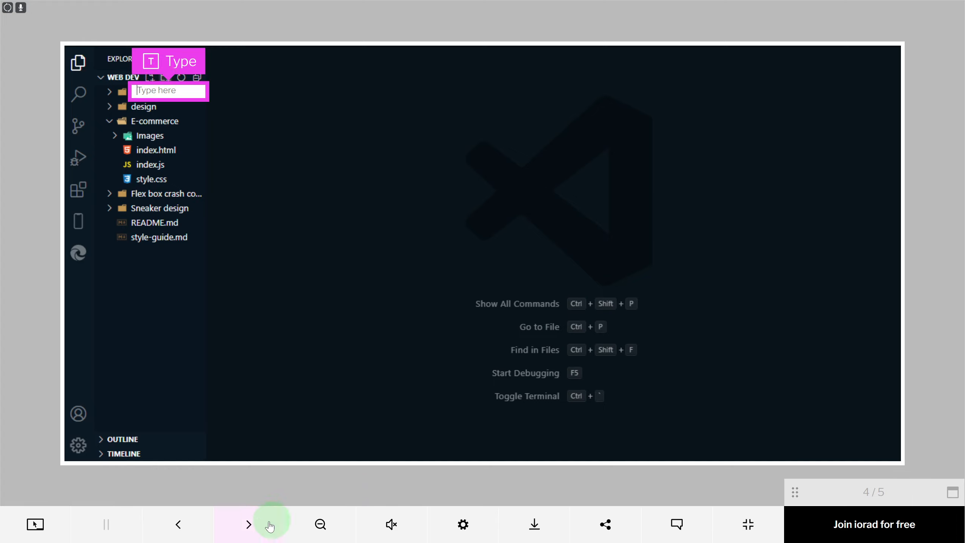
left_click(249, 525)
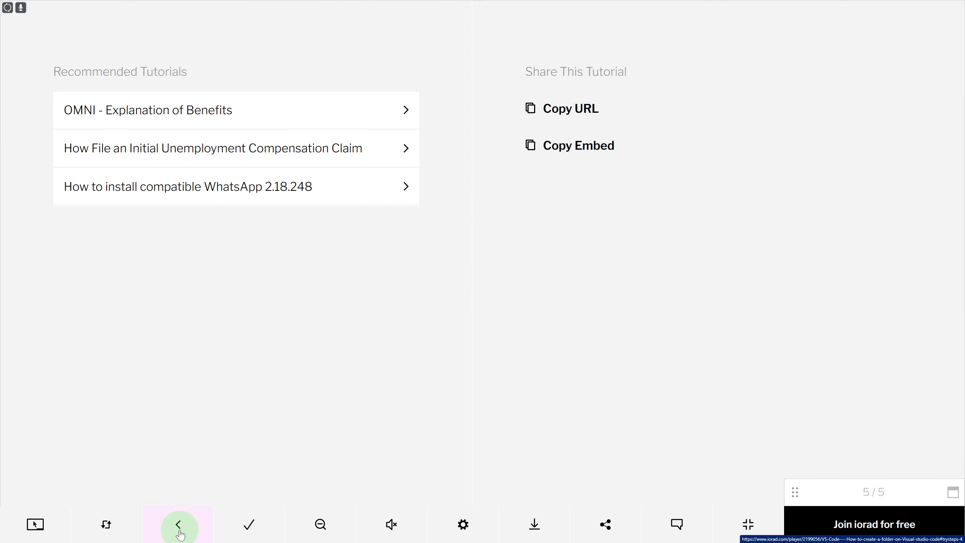
left_click(178, 525)
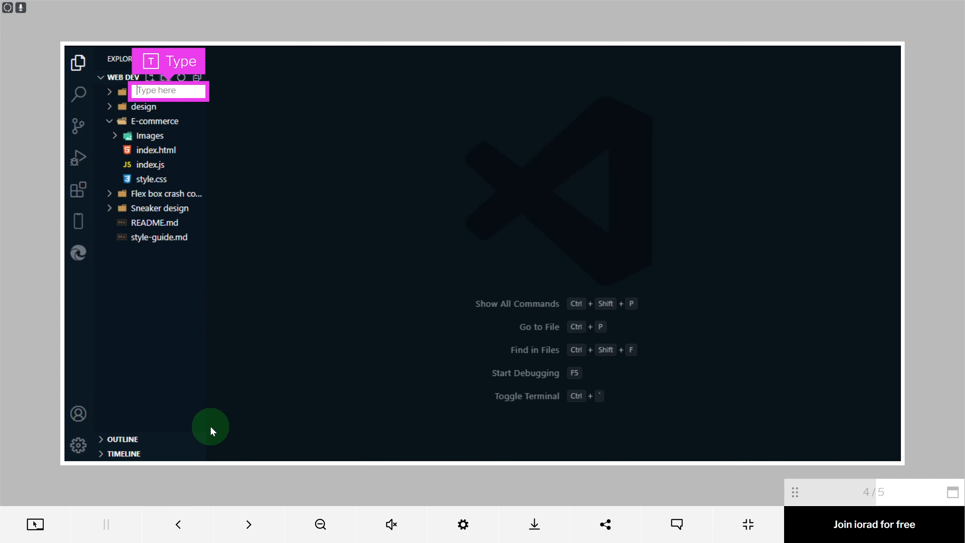
mouse_move(361, 327)
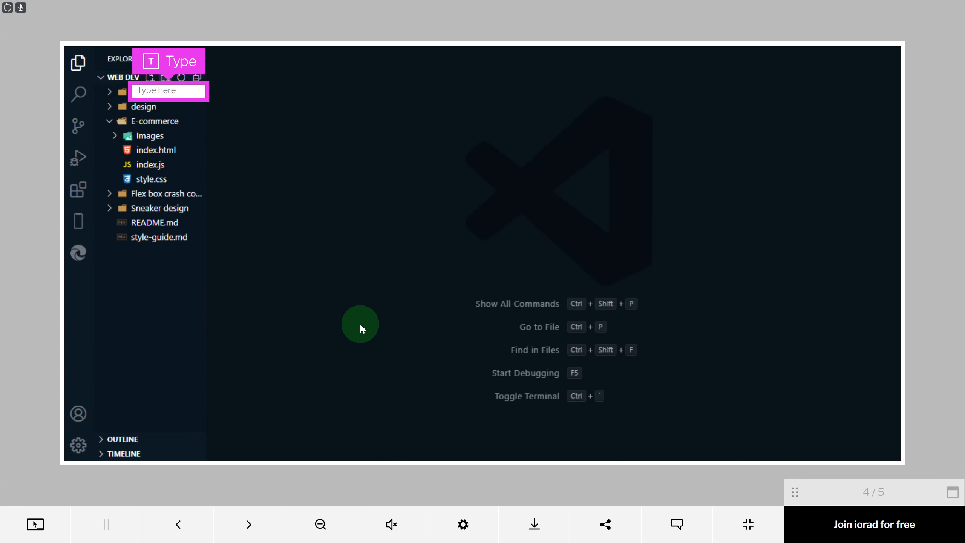